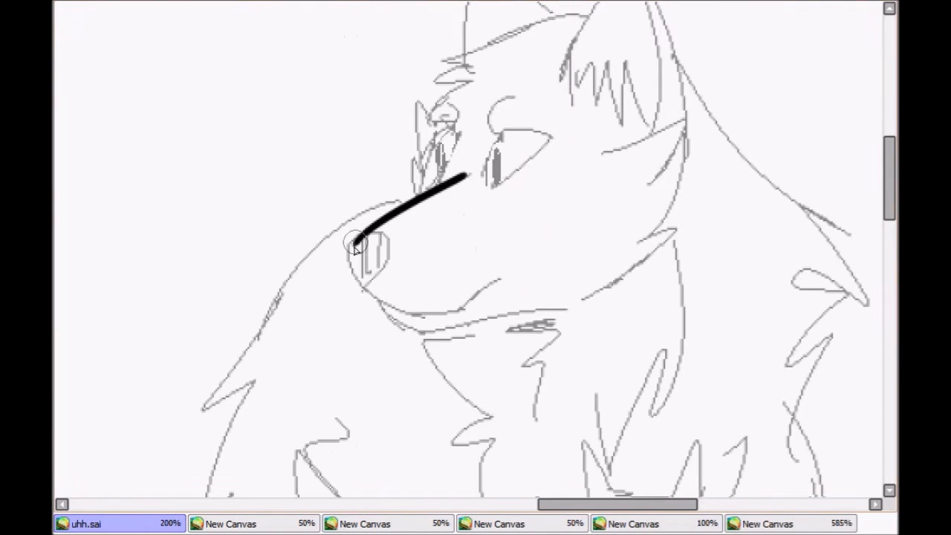
Step: Ink the top line of the wolf's muzzle in bold black over the sketch
left_click_drag(356, 245, 386, 305)
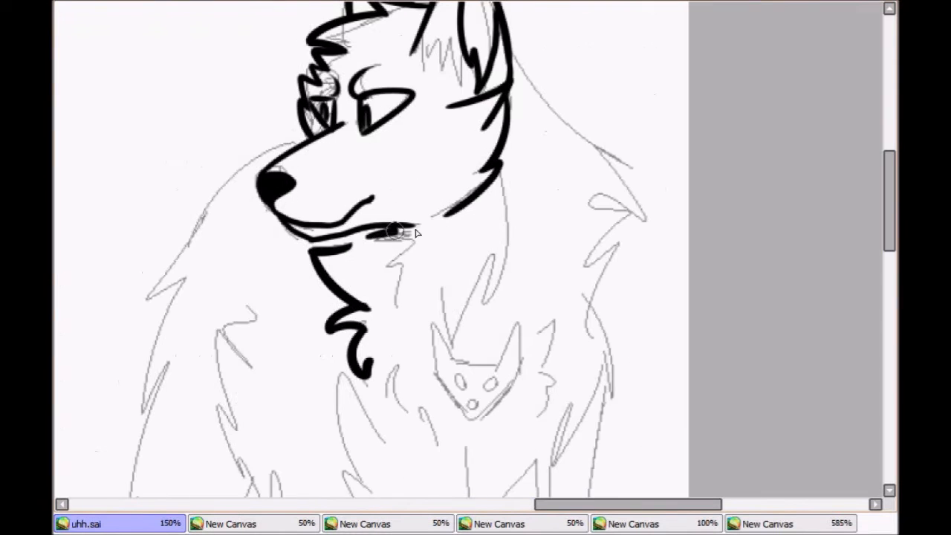
Step: Glance at the superhero trio reference picture, then return to the wolf drawing canvas
left_click(632, 523)
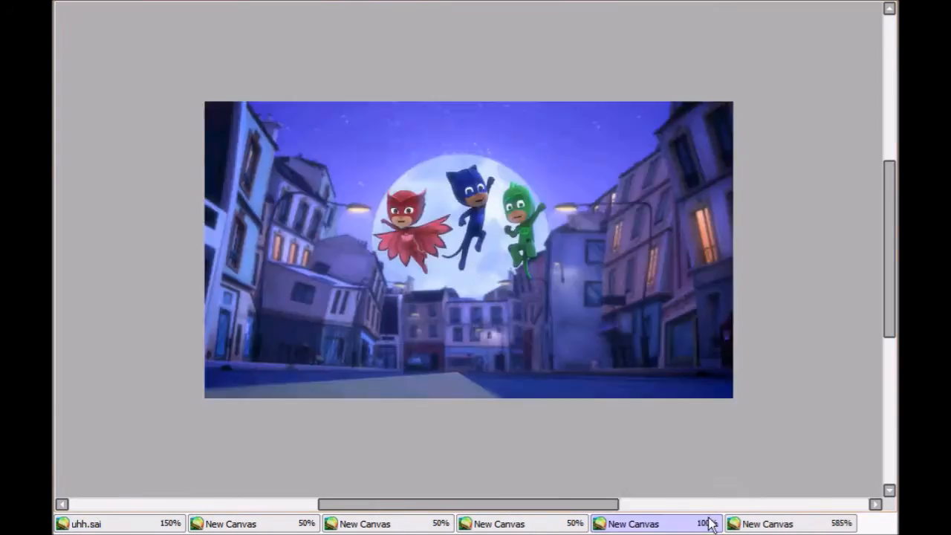
left_click(81, 523)
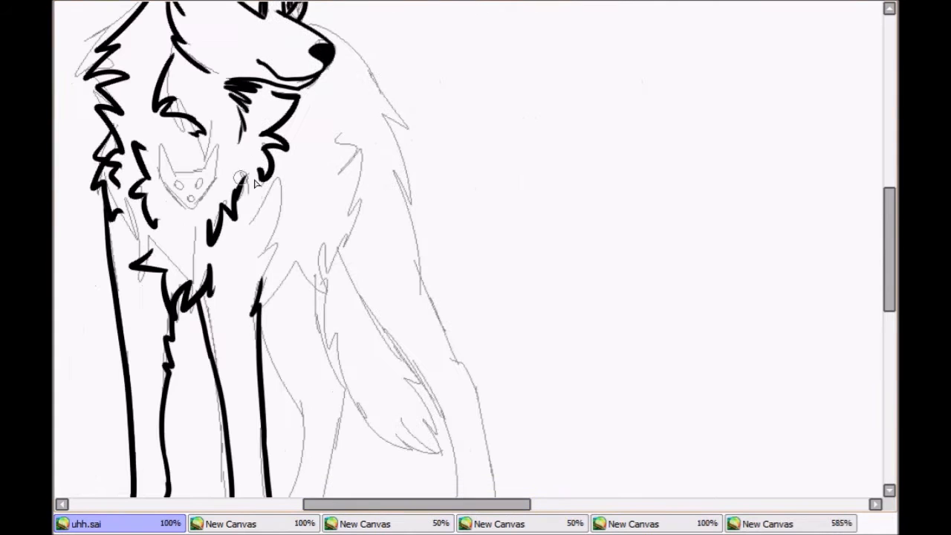
Step: Scroll down the canvas and ink the wolf's back leg
scroll("down", 3)
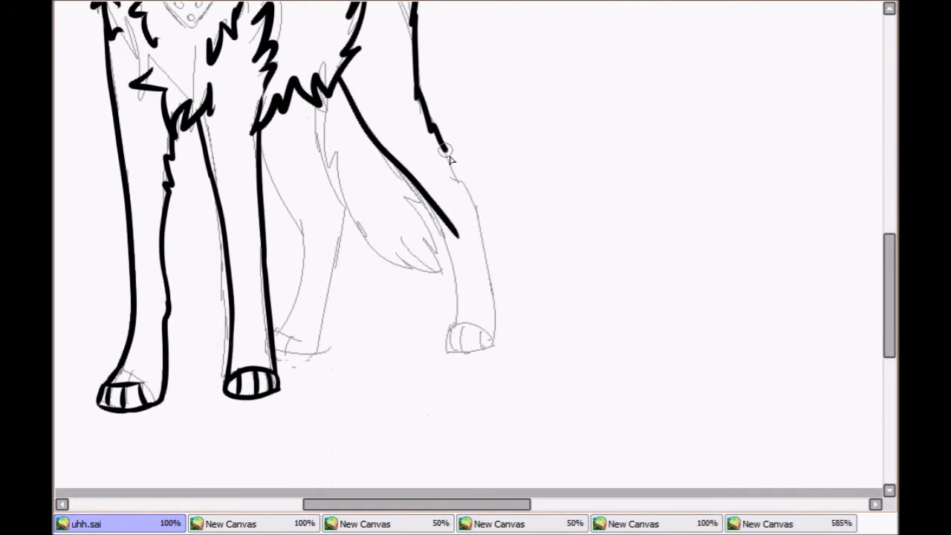
left_click_drag(446, 149, 476, 350)
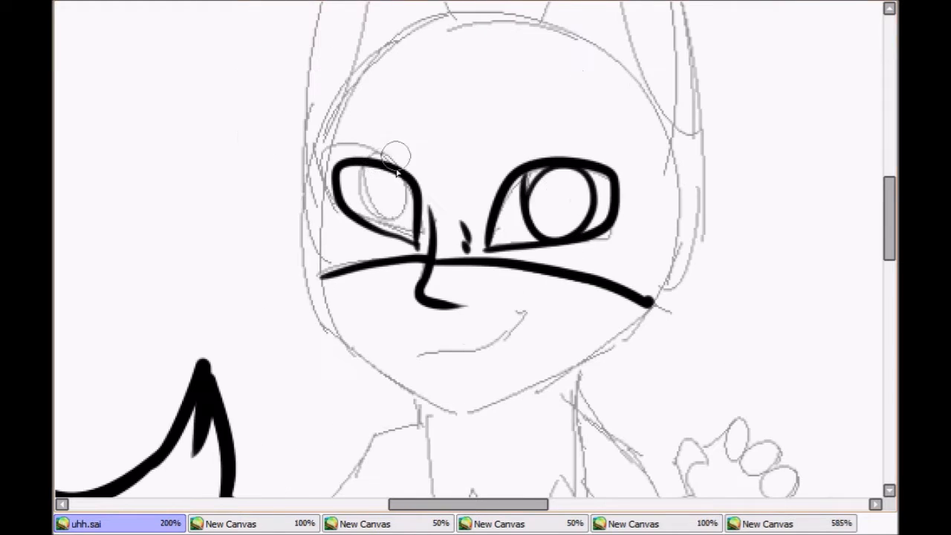
Step: Switch canvas and ink the masked kid's arm reaching toward the wolf
left_click(364, 523)
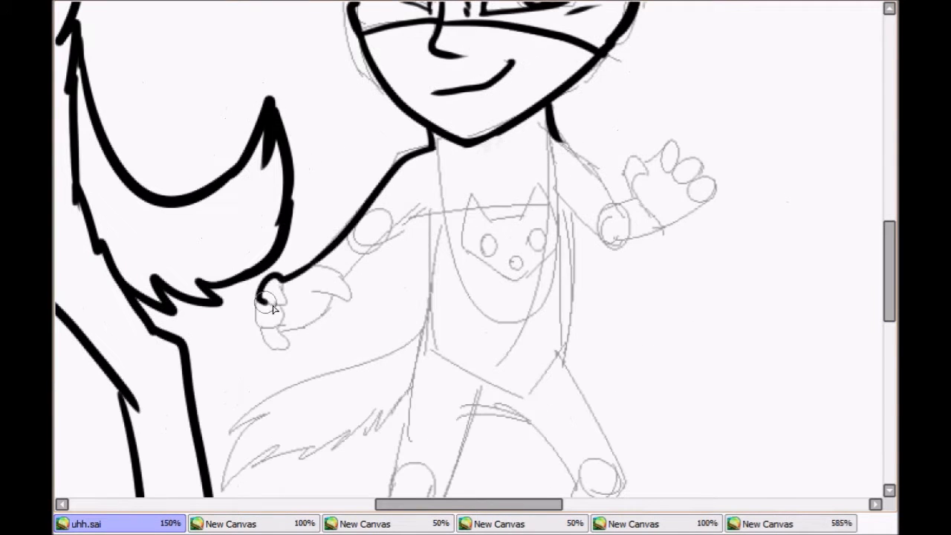
left_click_drag(267, 304, 423, 212)
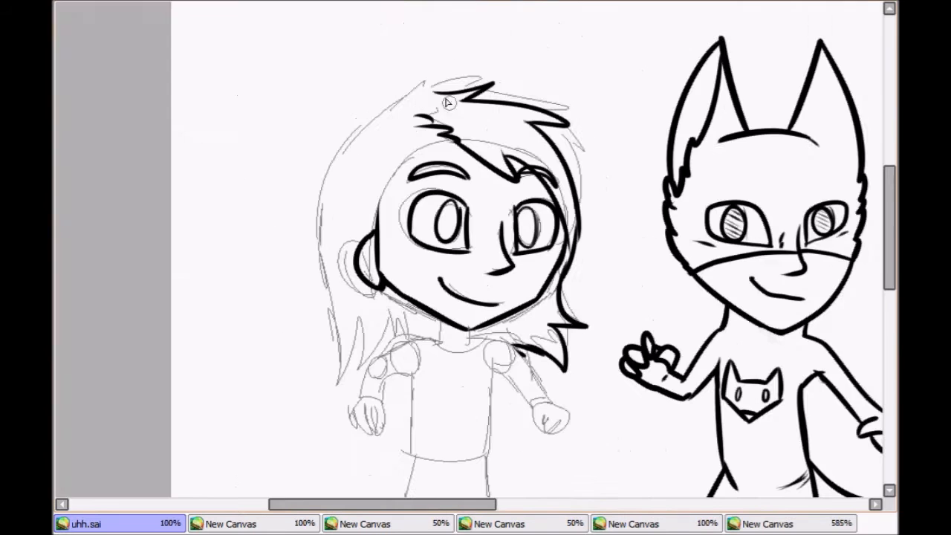
left_click(364, 523)
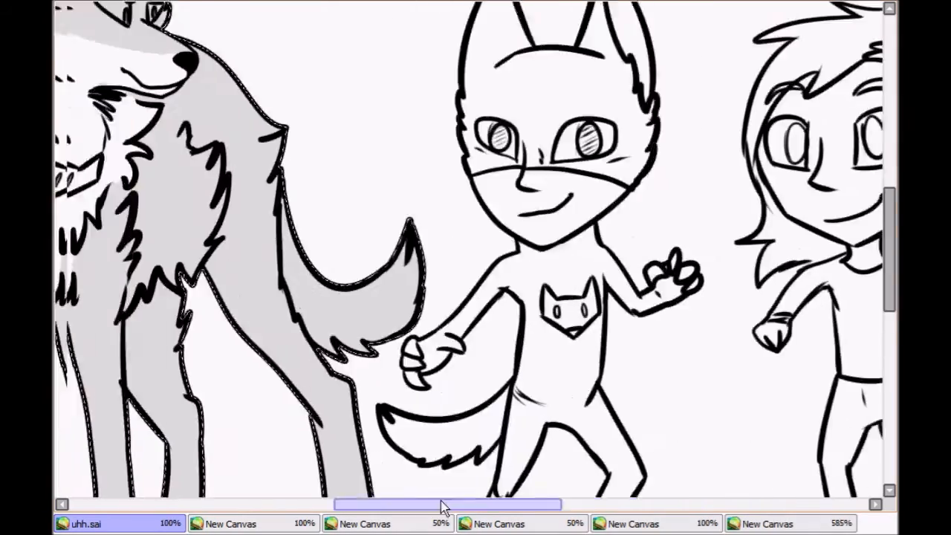
Step: Check the cat-costume kid picture, return to the main drawing and discard an unsaved canvas without saving
left_click(499, 522)
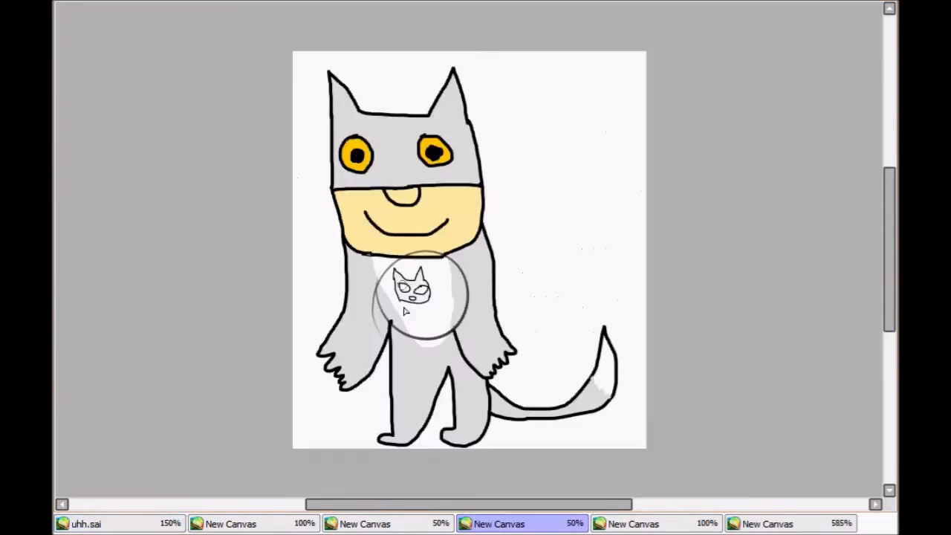
left_click(84, 522)
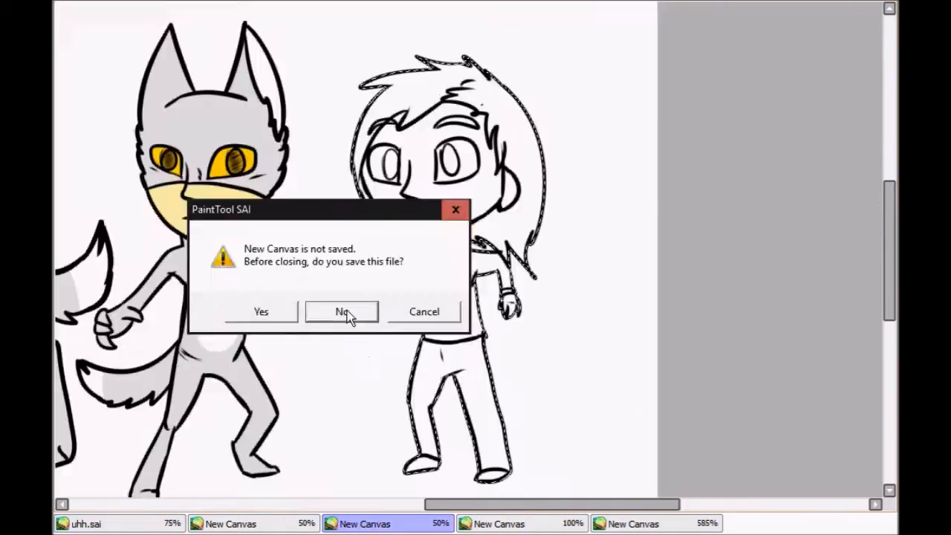
left_click(341, 311)
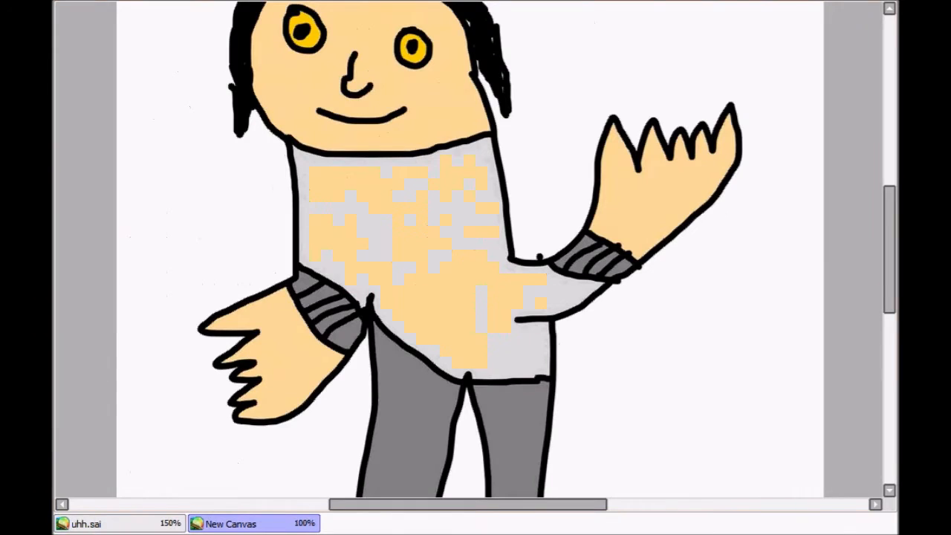